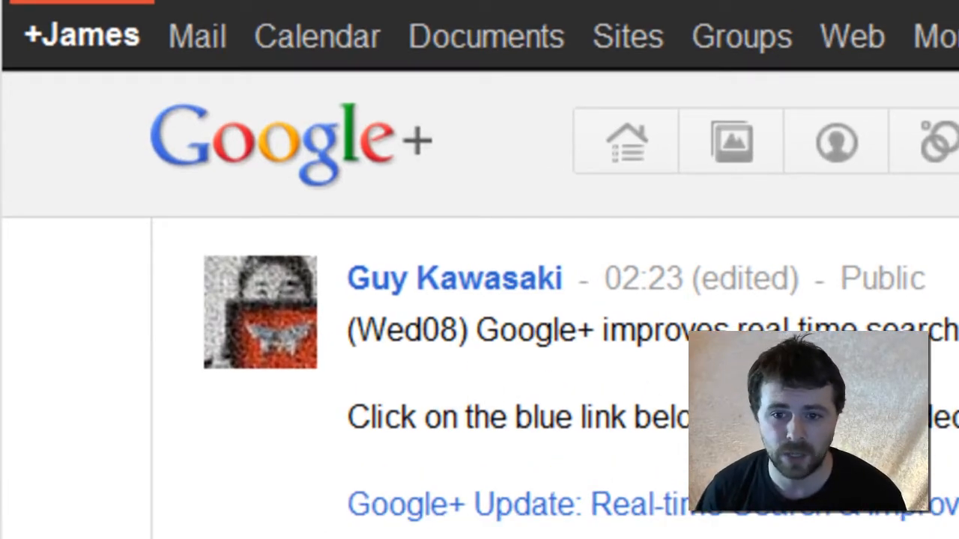
pyautogui.scroll(-3)
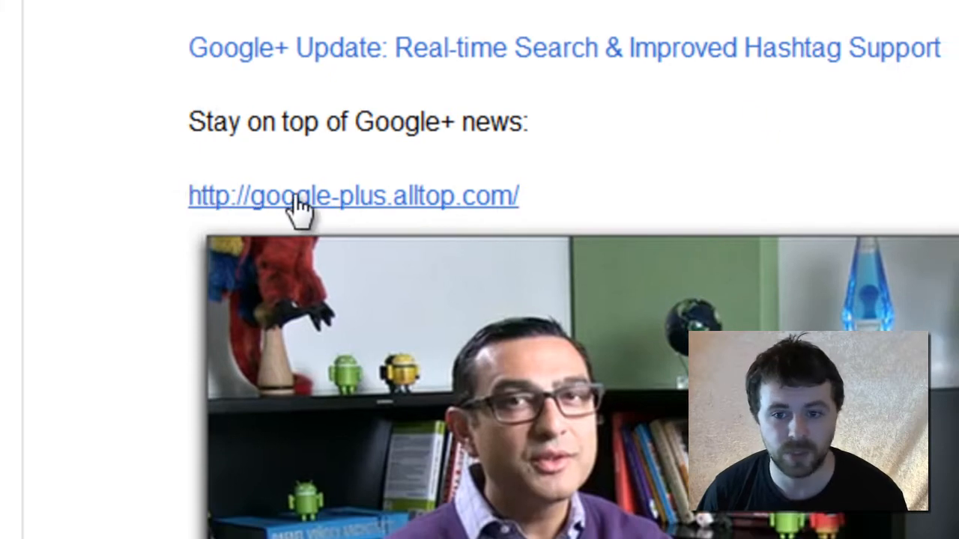
pyautogui.scroll(3)
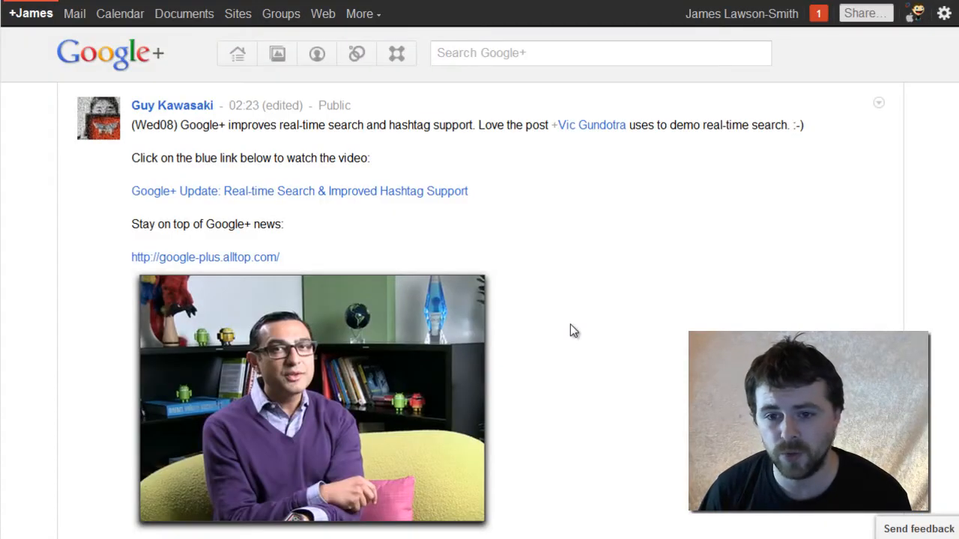
pyautogui.scroll(-3)
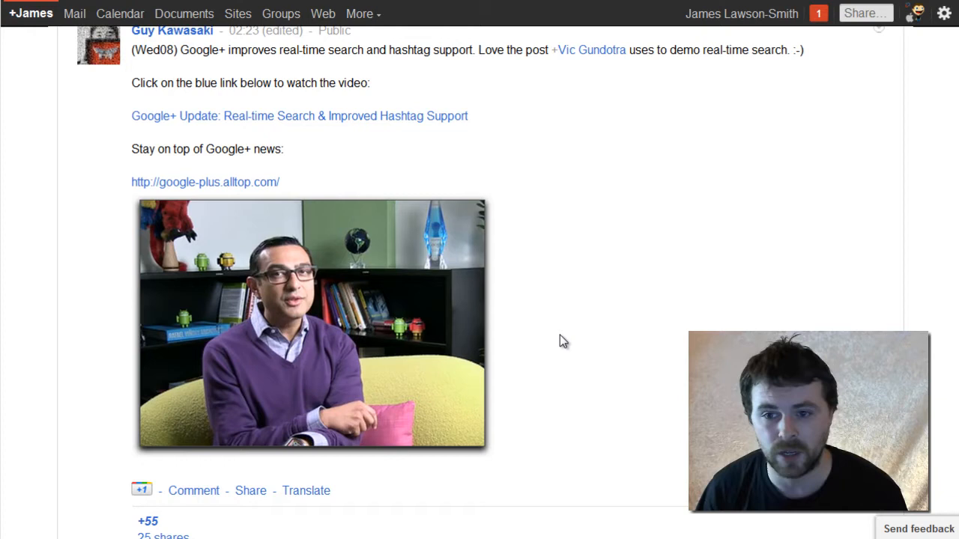
pyautogui.moveTo(312, 350)
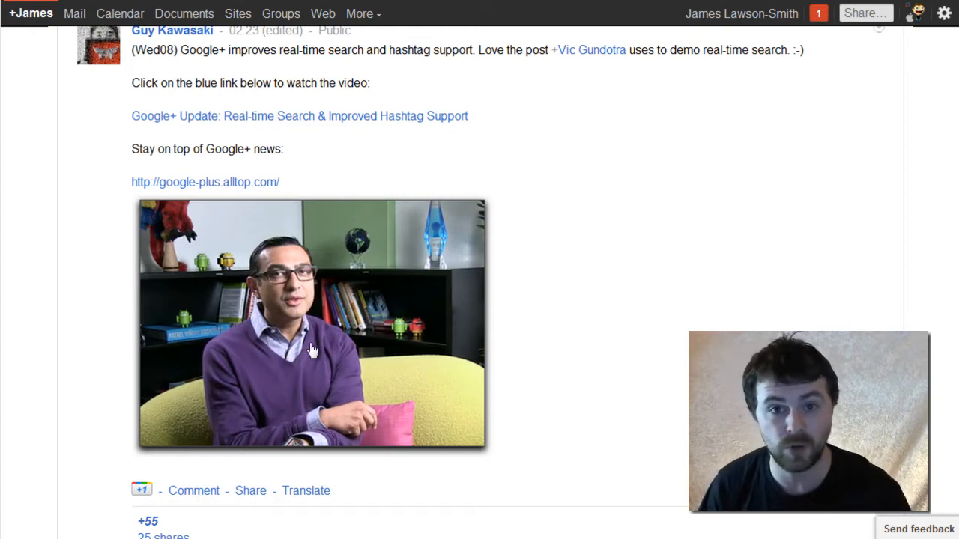
pyautogui.moveTo(180, 186)
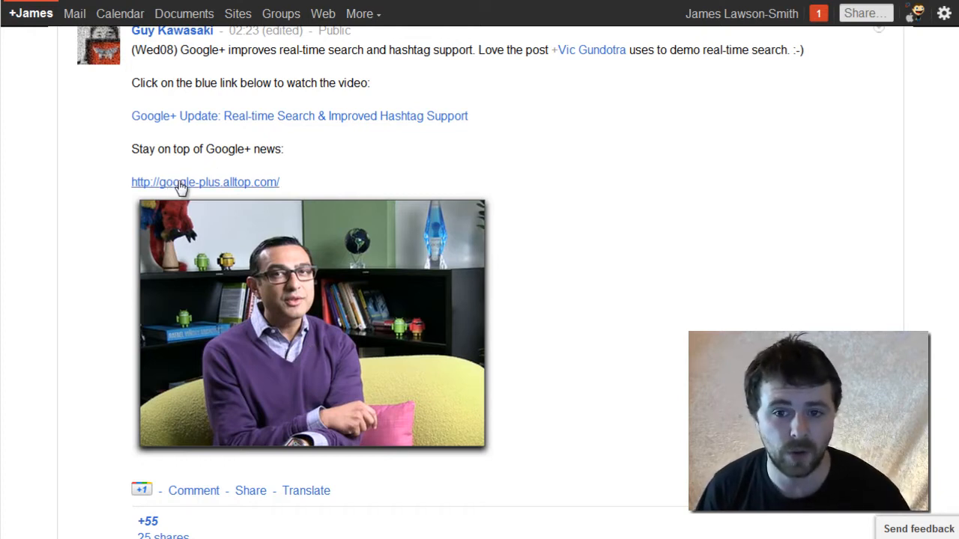
pyautogui.moveTo(282, 186)
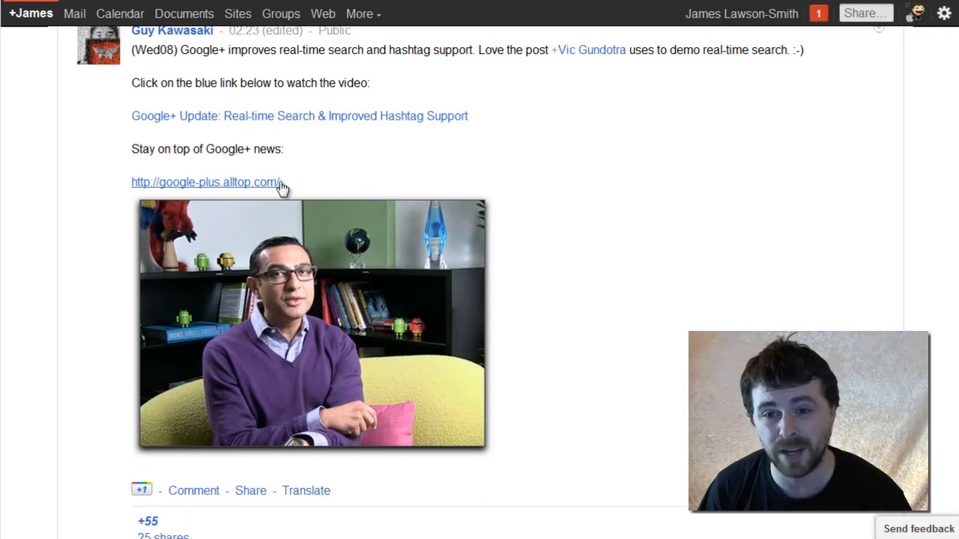
pyautogui.moveTo(606, 314)
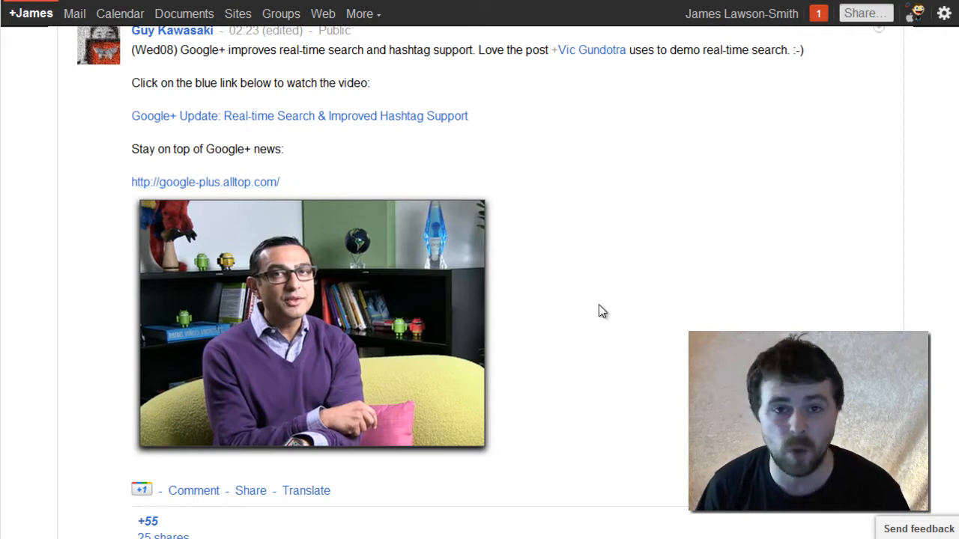
pyautogui.moveTo(568, 310)
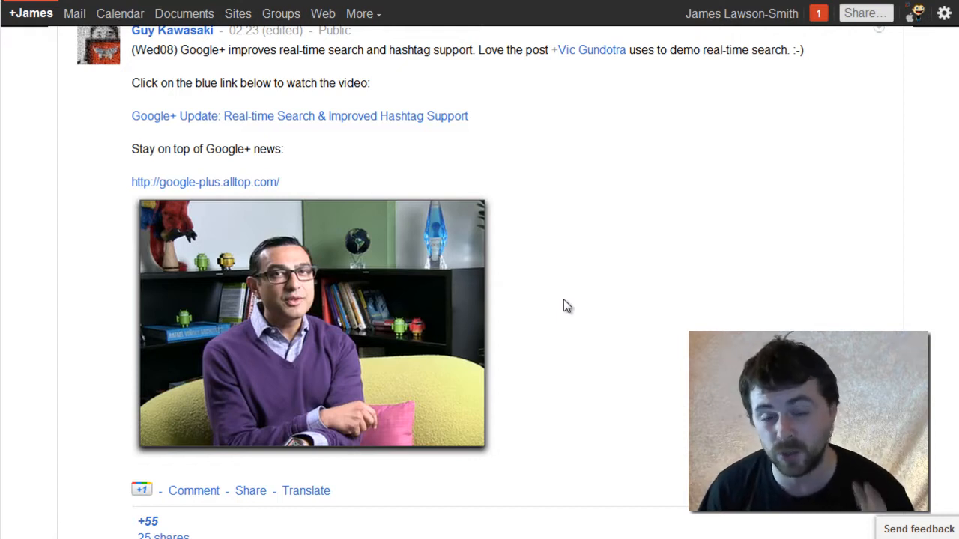
pyautogui.moveTo(561, 282)
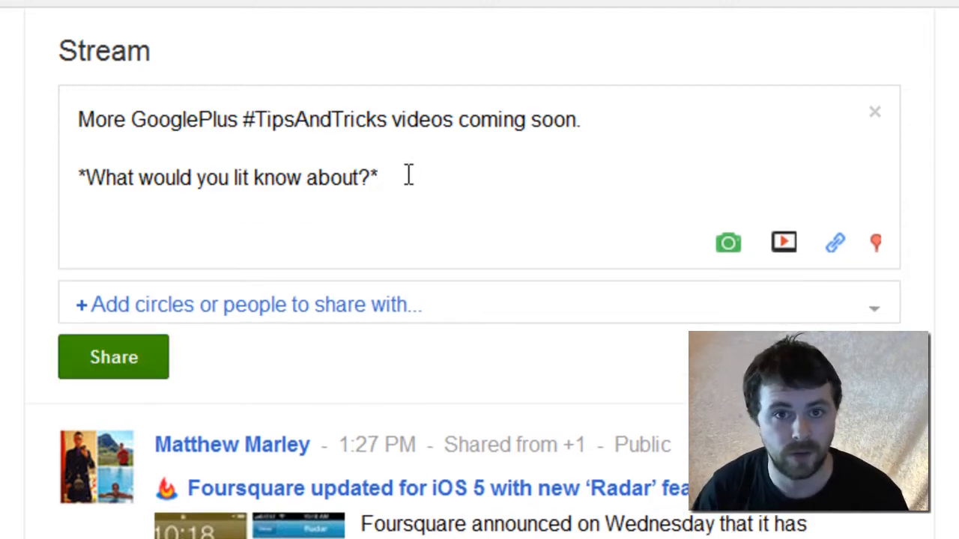
pyautogui.press('enter')
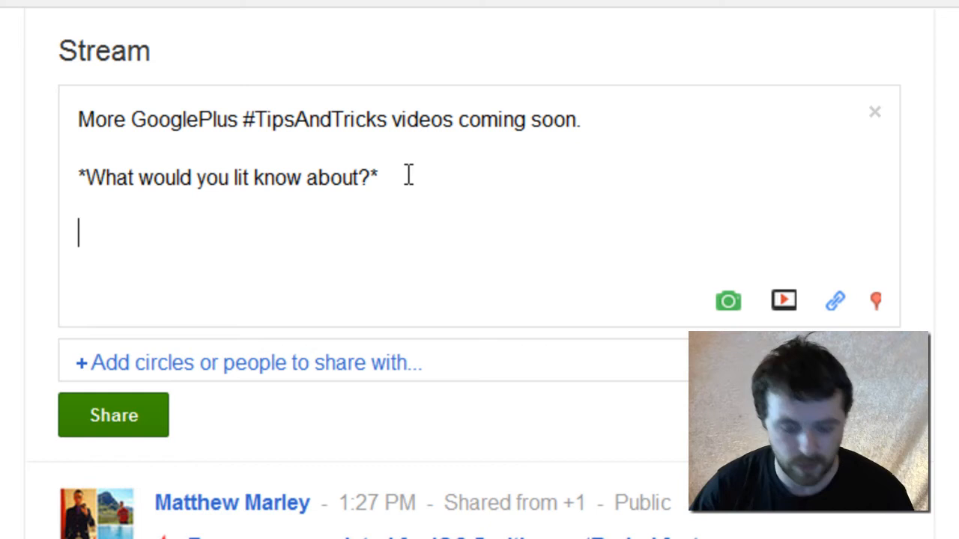
pyautogui.write('http')
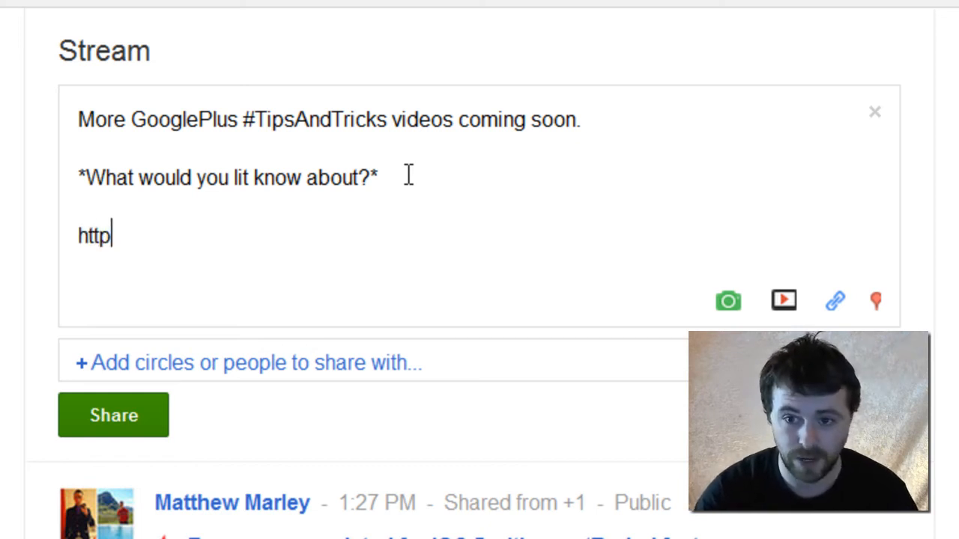
pyautogui.write('://')
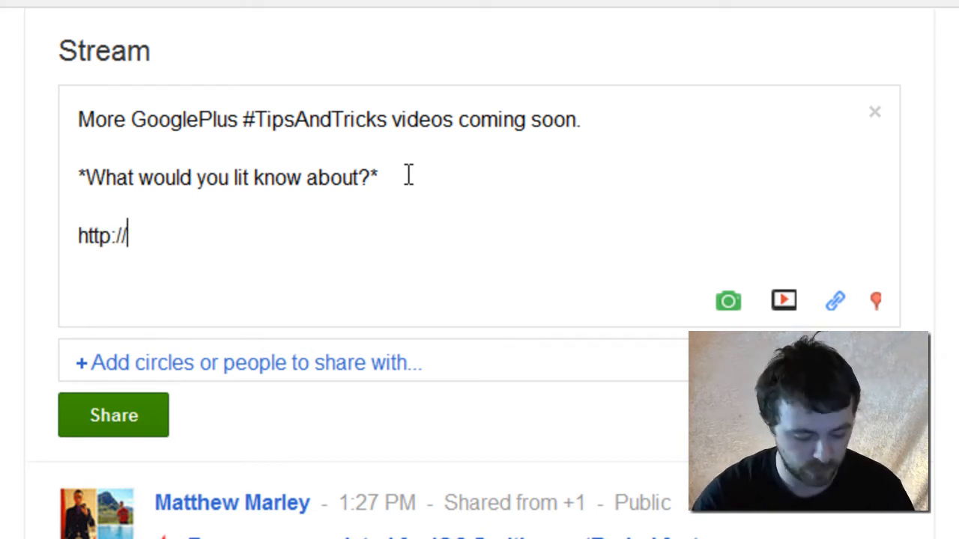
pyautogui.write('yout')
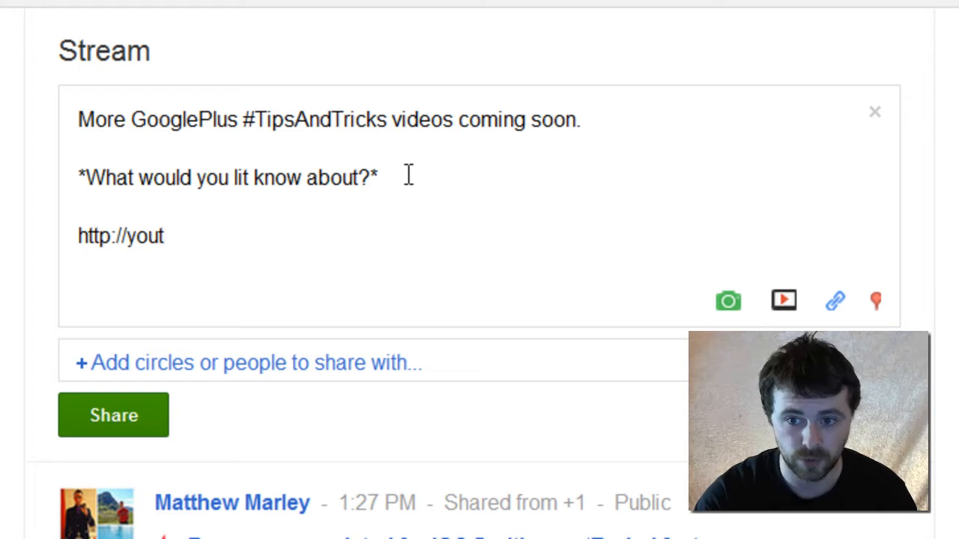
pyautogui.write('ube')
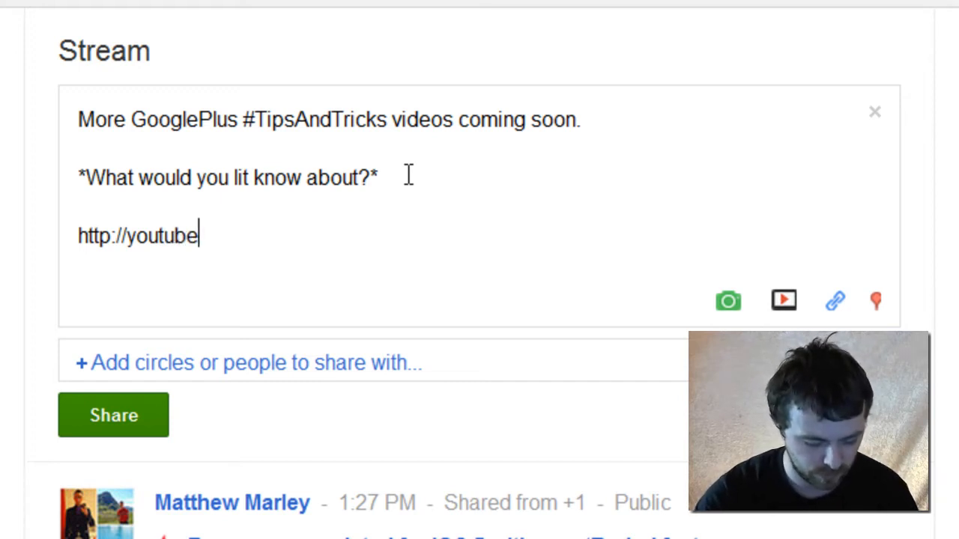
pyautogui.write('.com/jameslawsonsmith')
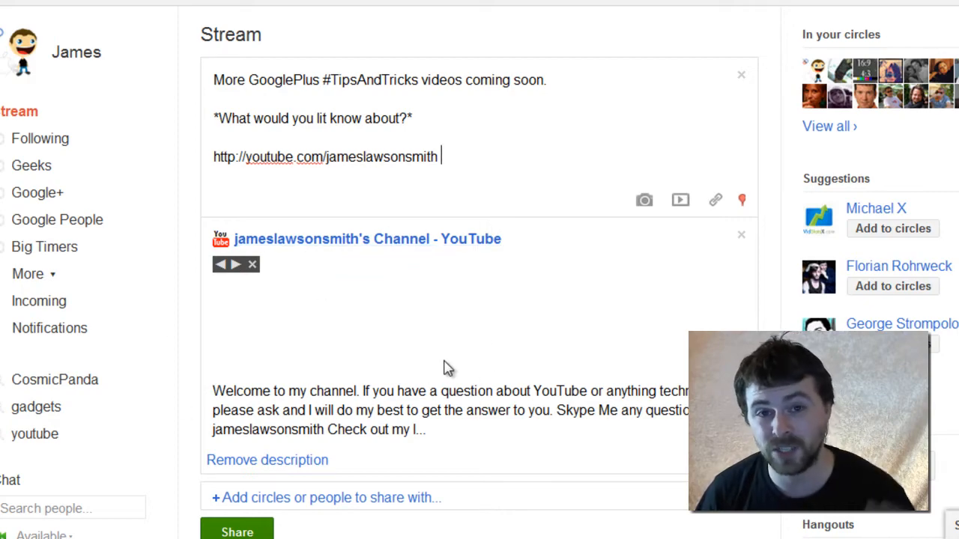
pyautogui.moveTo(236, 269)
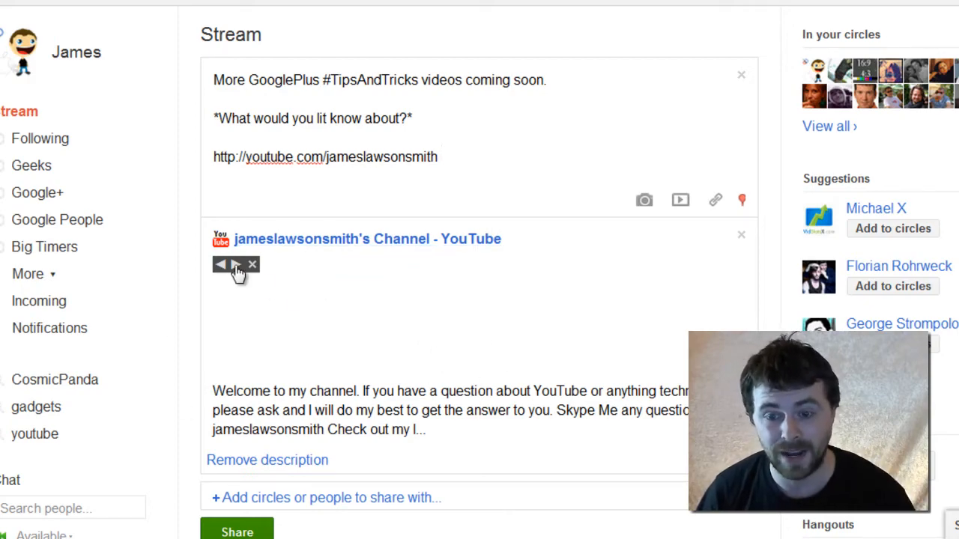
# Scroll down to review the auto-fetched YouTube channel preview below the post box
pyautogui.scroll(-3)
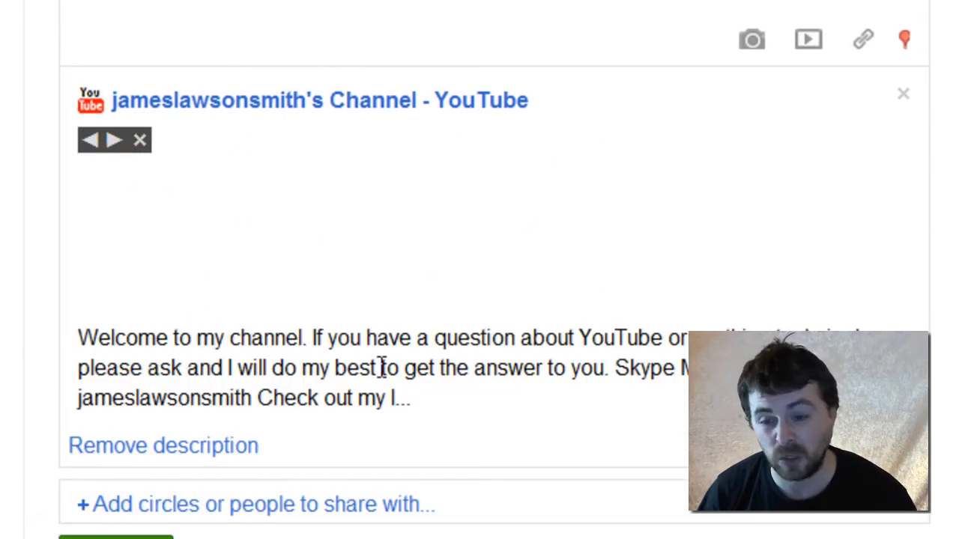
pyautogui.scroll(-3)
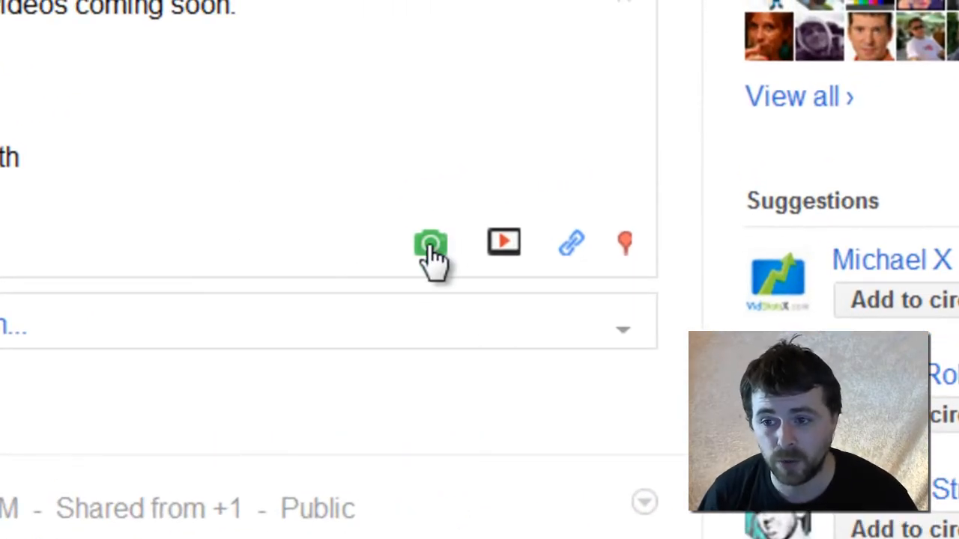
# Attach thumbnail.jpg as a custom image via the Add photos camera icon
pyautogui.click(430, 242)
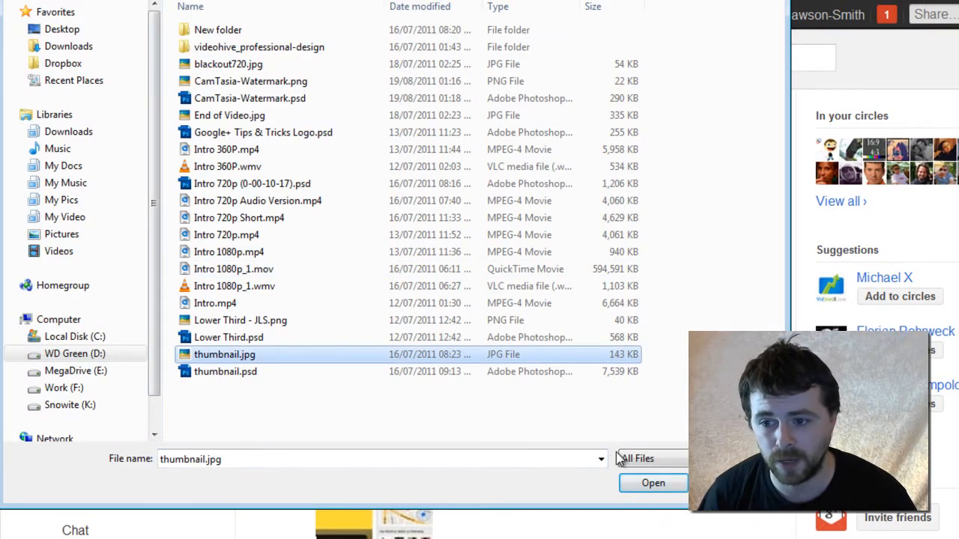
pyautogui.click(653, 483)
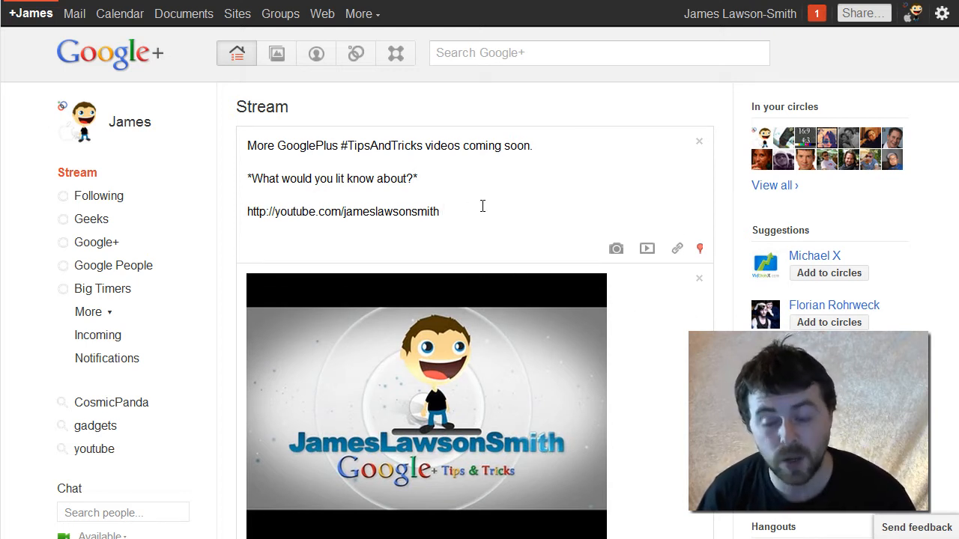
pyautogui.moveTo(442, 368)
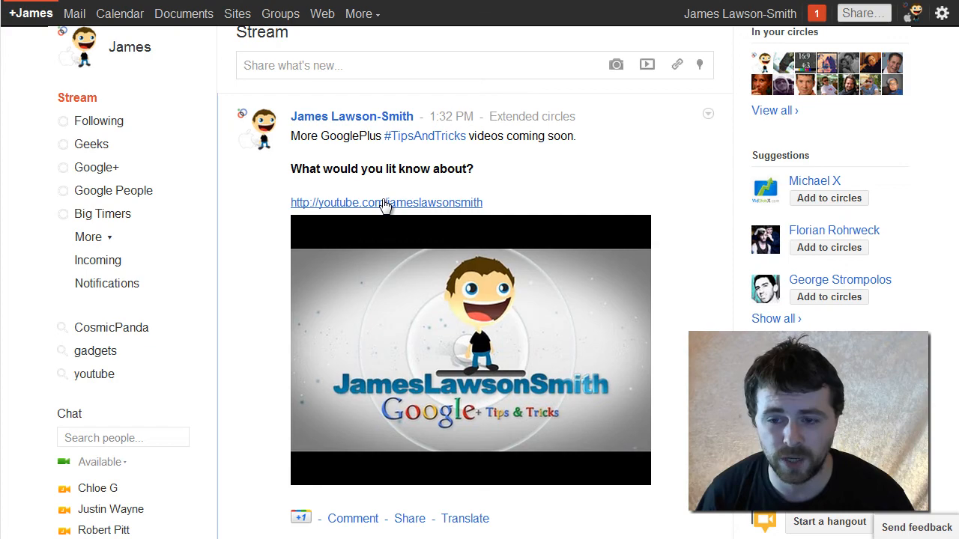
# View the published post's image enlarged and close the lightbox
pyautogui.scroll(-3)
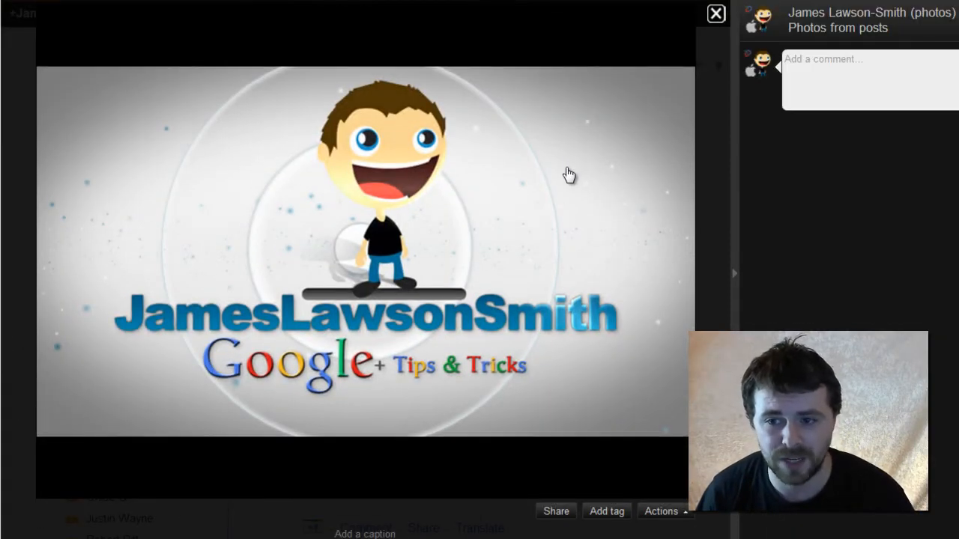
pyautogui.click(714, 14)
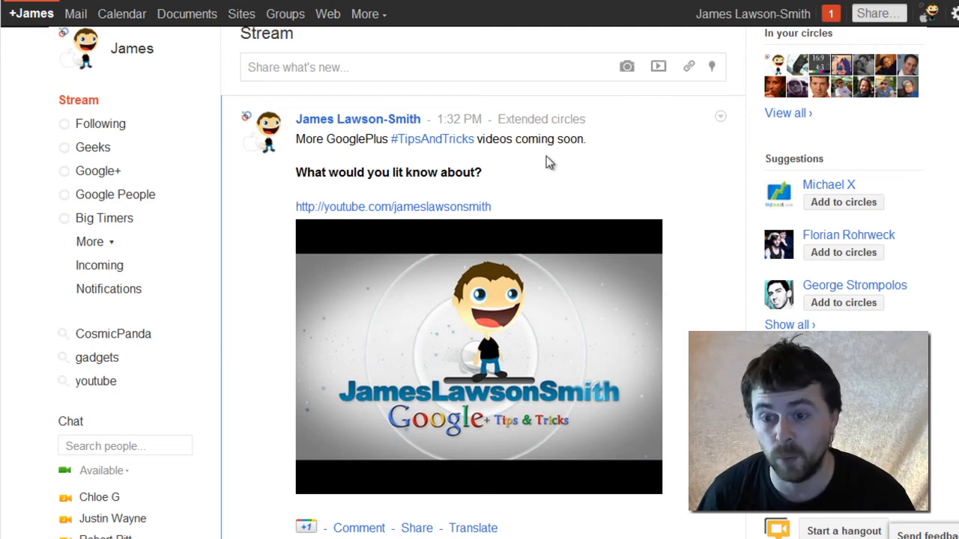